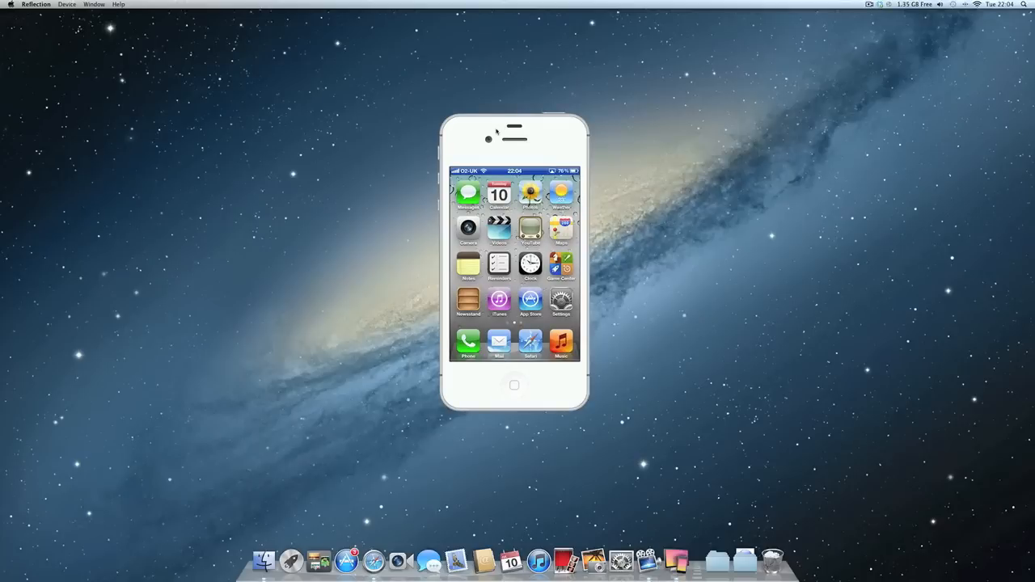
pyautogui.moveTo(280, 71)
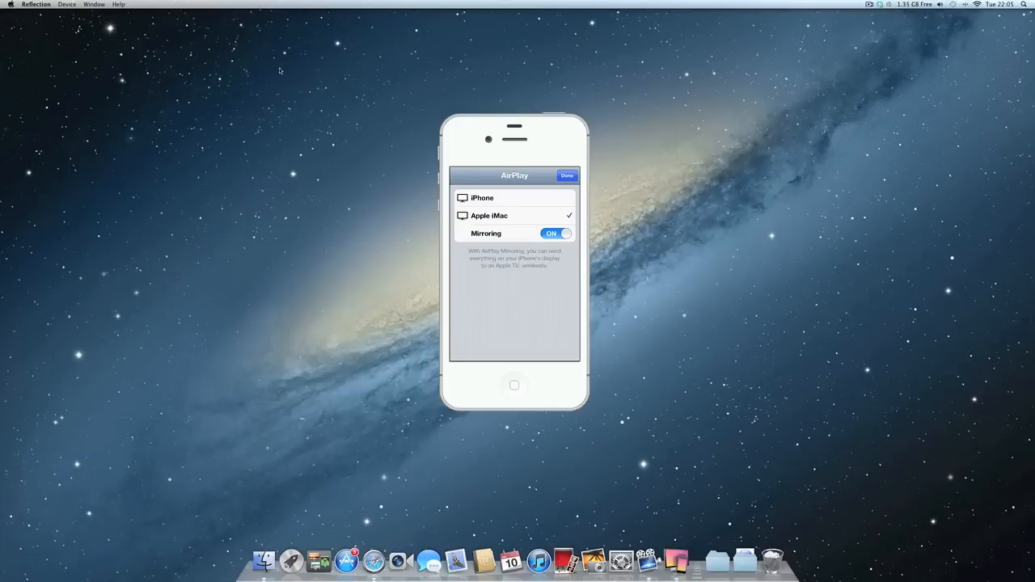
# Switch the mirrored iPhone's frame skin to iOS Black, then back to iOS White
pyautogui.click(566, 175)
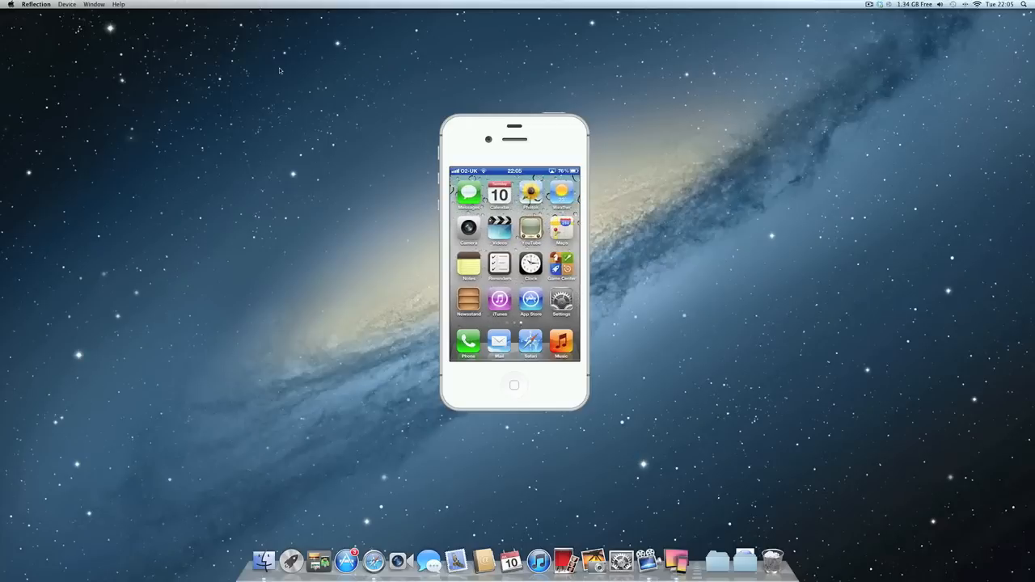
pyautogui.click(67, 4)
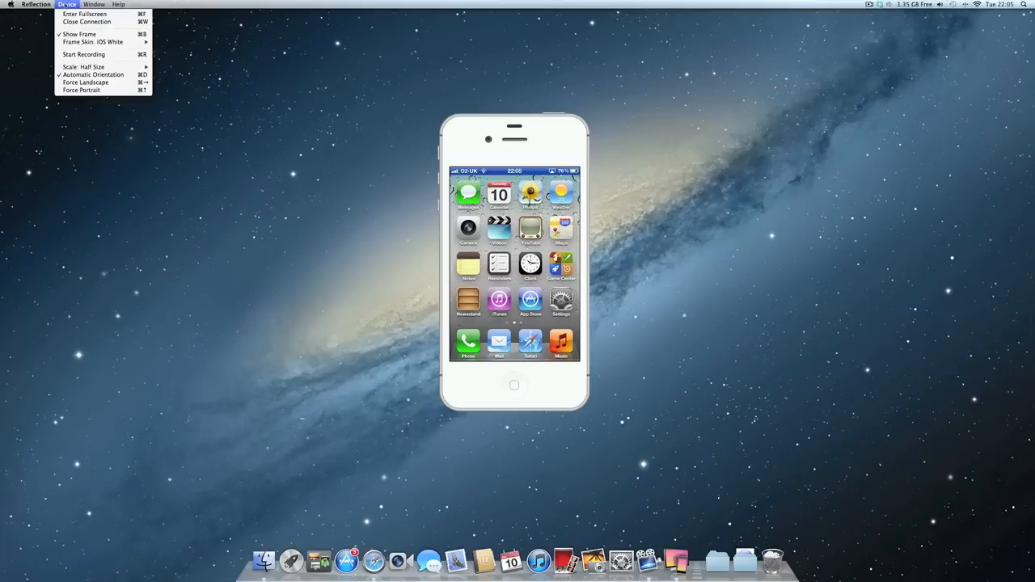
pyautogui.click(91, 42)
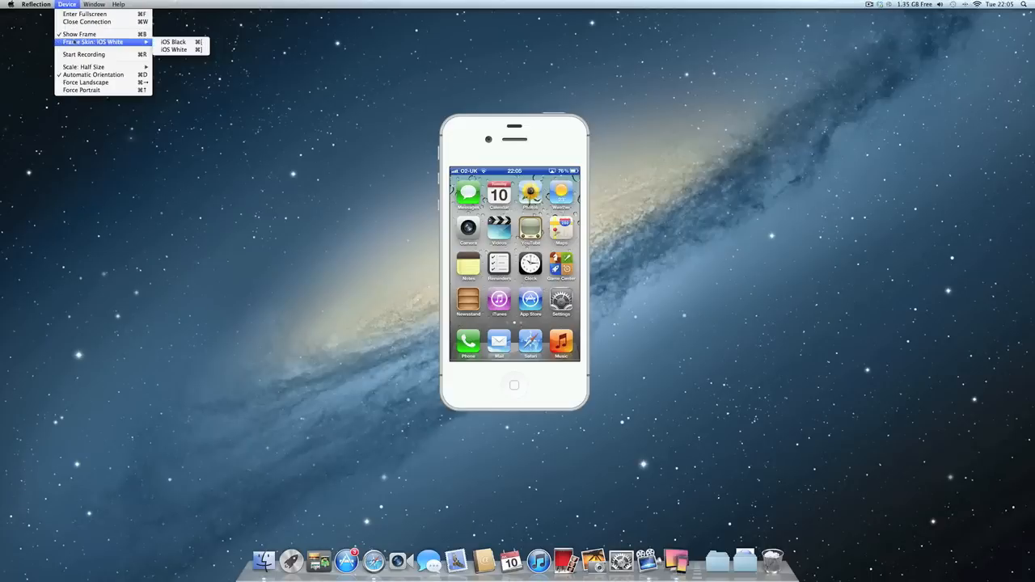
pyautogui.click(173, 42)
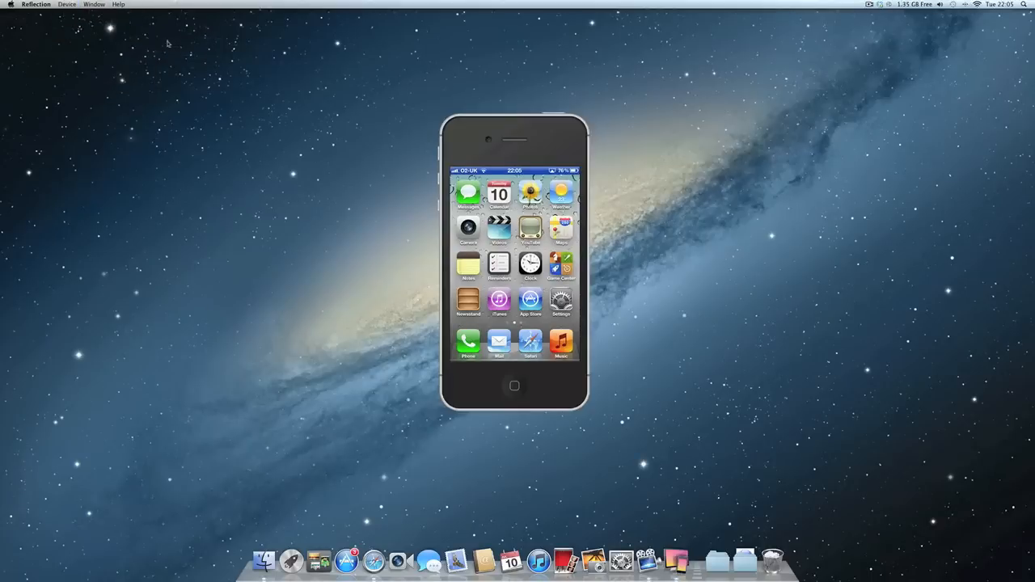
pyautogui.click(67, 4)
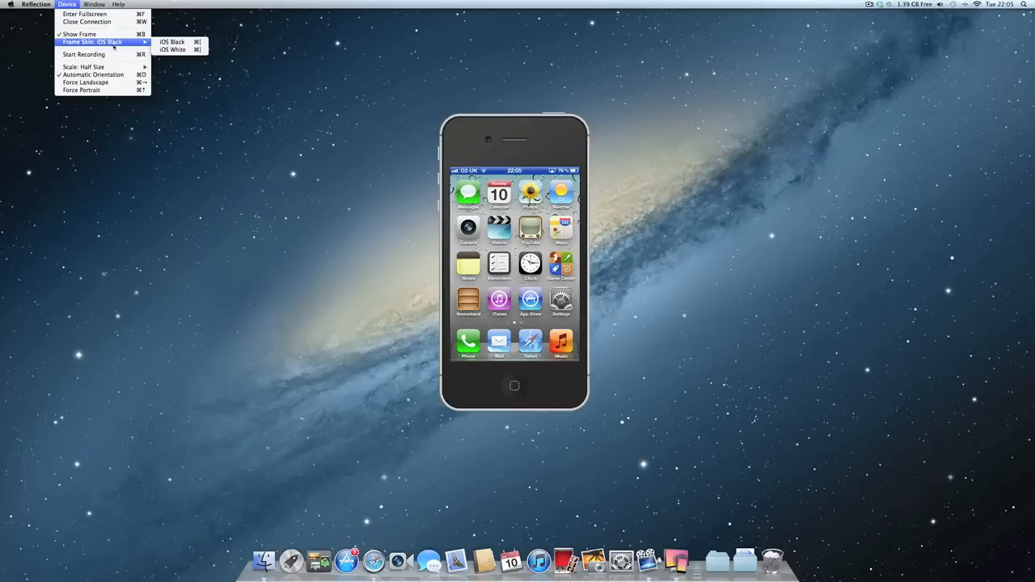
pyautogui.click(171, 49)
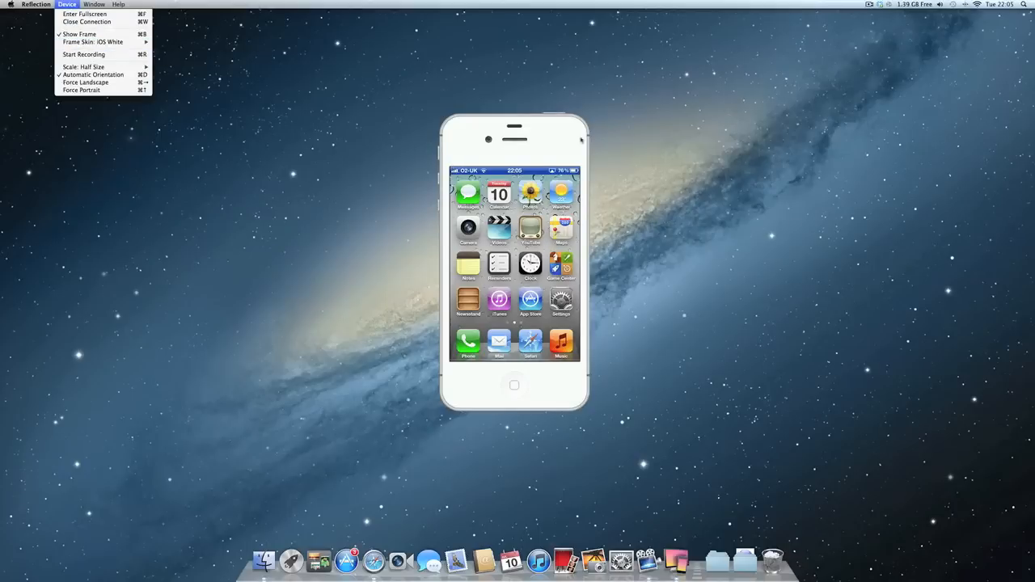
pyautogui.moveTo(373, 146)
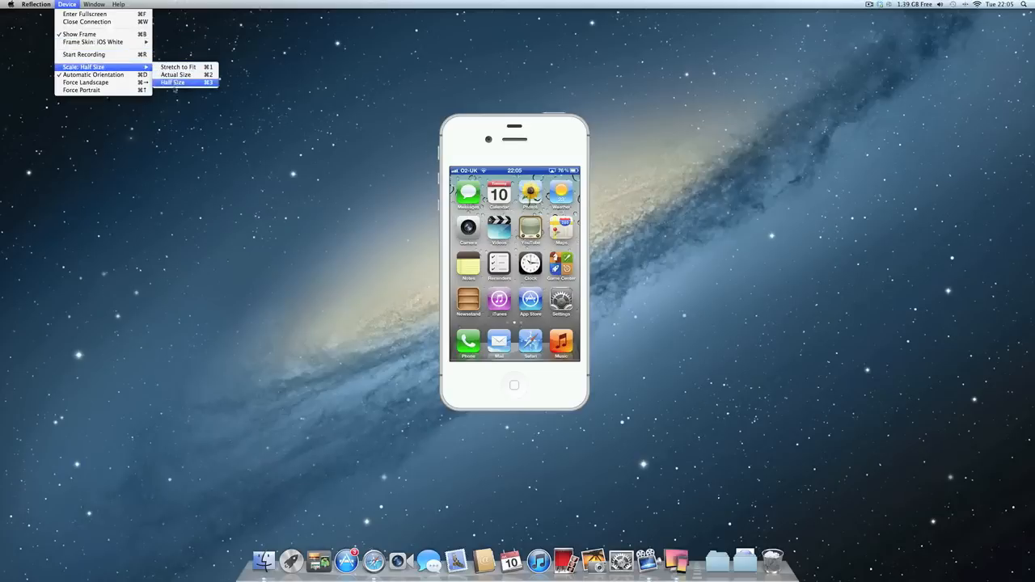
pyautogui.moveTo(87, 83)
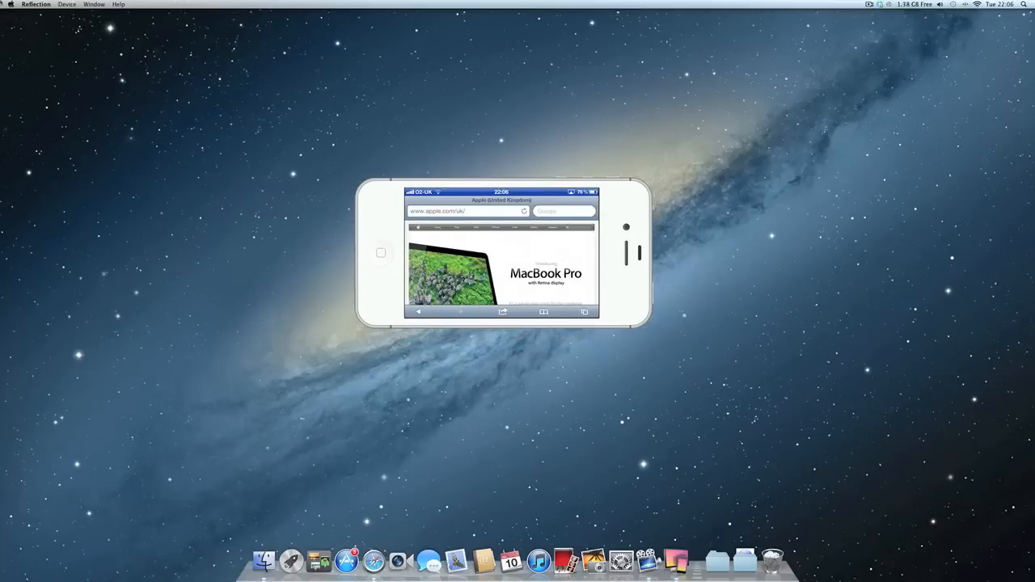
# Open Reflection's Preferences while the landscape Apple UK site is mirrored
pyautogui.click(36, 4)
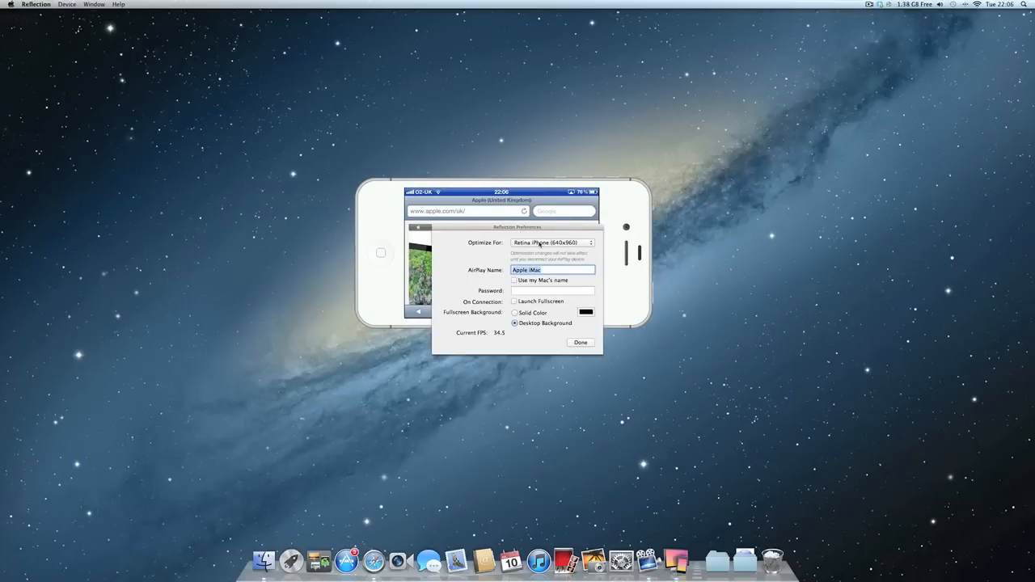
# Keep Optimize For on Retina iPhone (640x960) and close Preferences with Done
pyautogui.click(552, 243)
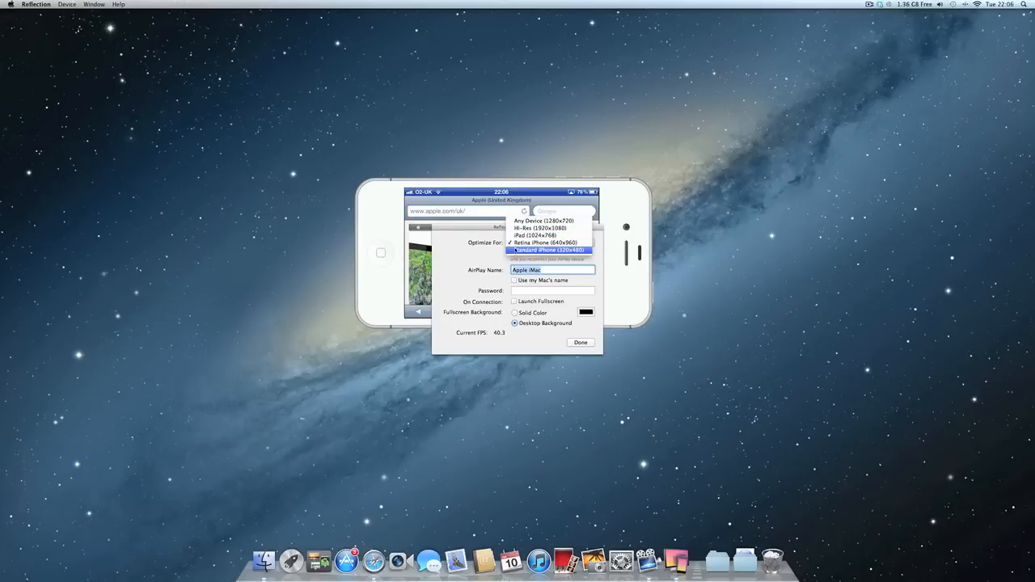
pyautogui.click(549, 243)
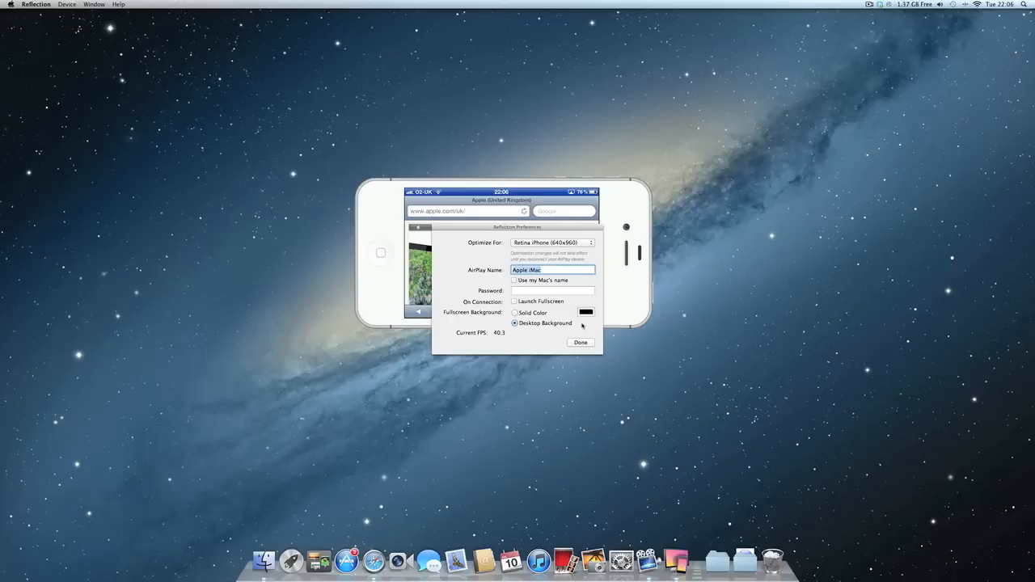
pyautogui.click(581, 341)
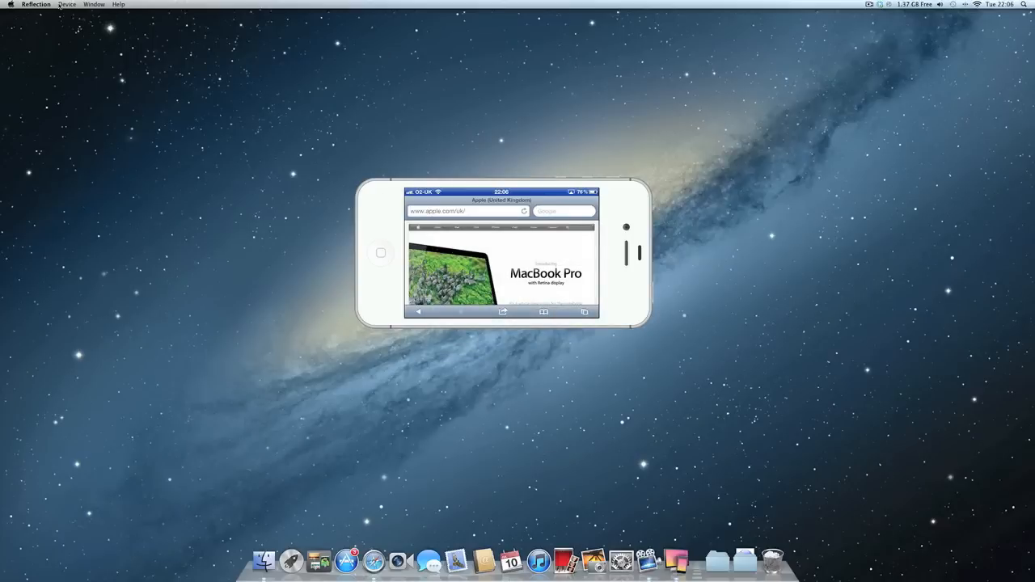
# Browse the Device, Window and Help menus in turn, ending on Help
pyautogui.click(67, 4)
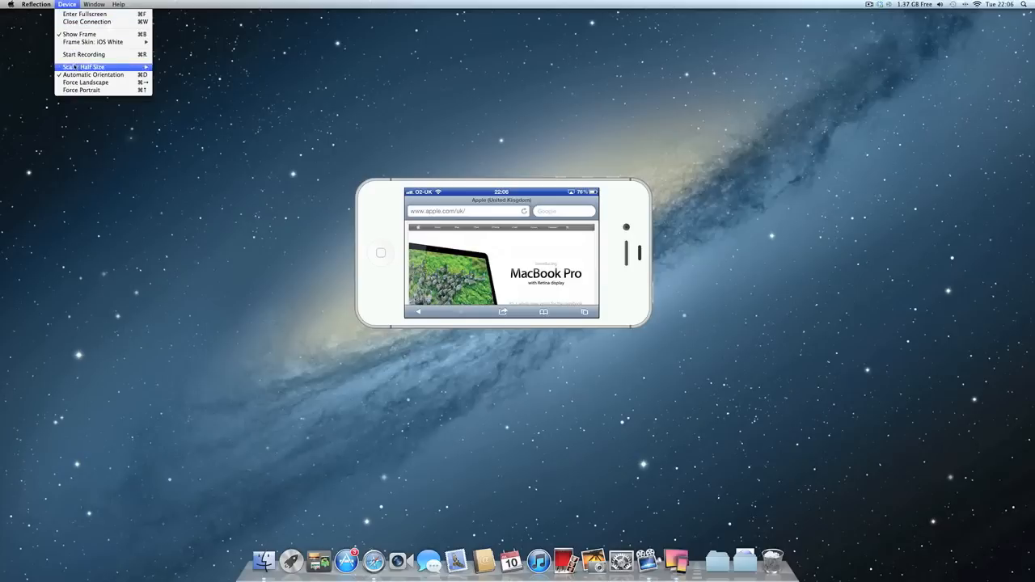
pyautogui.click(94, 4)
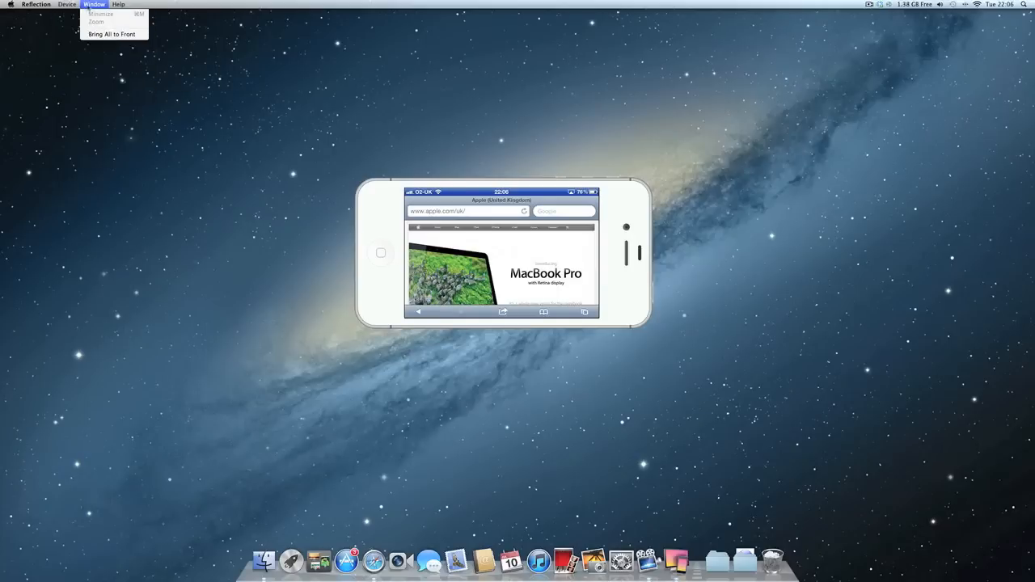
pyautogui.click(118, 4)
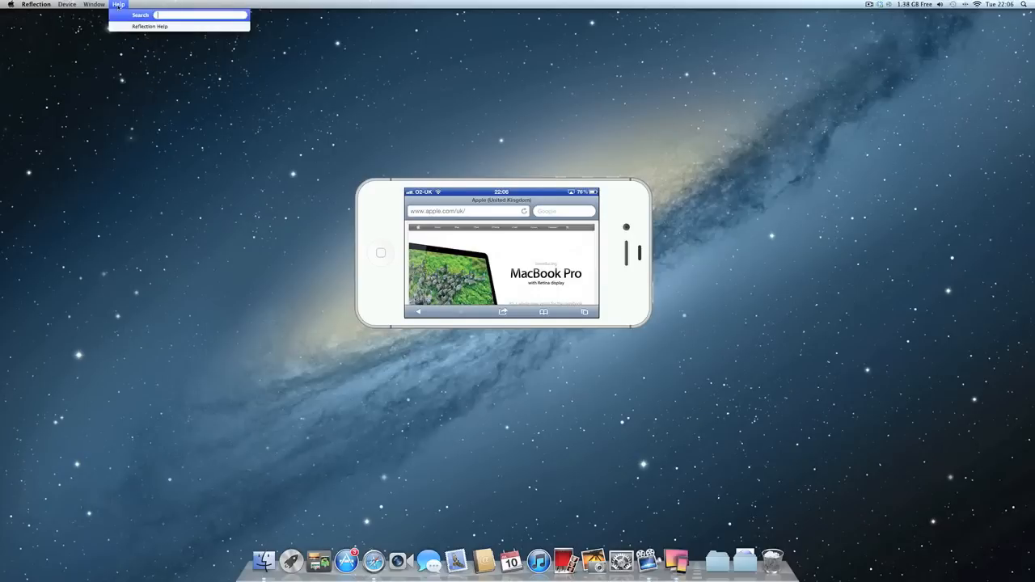